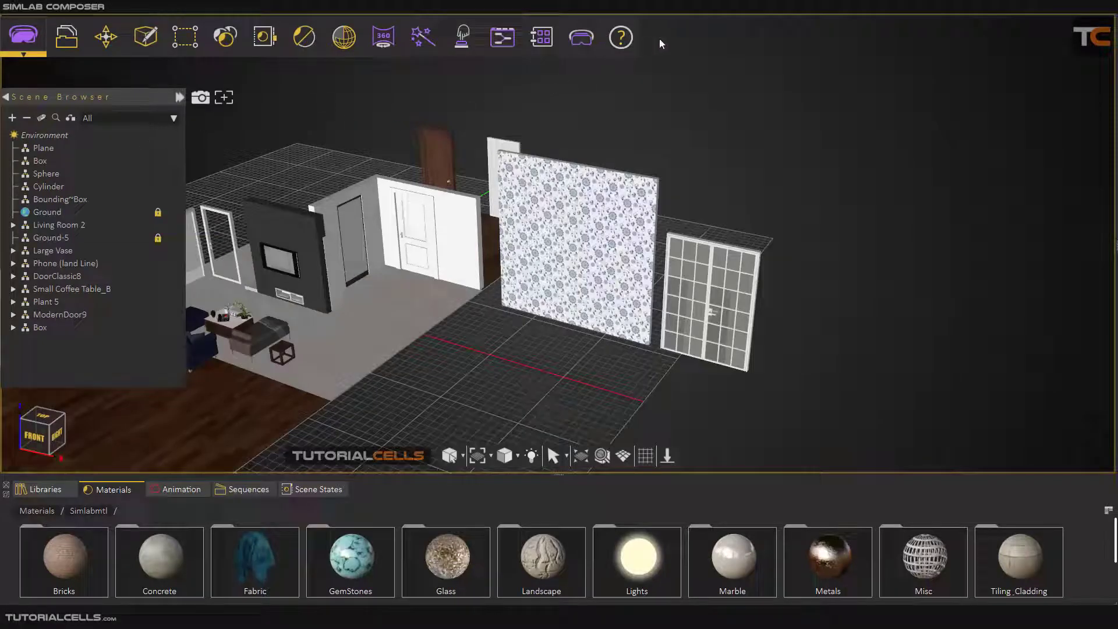
# Bring up the Create options before working on the coffee-table vase.
pyautogui.click(144, 36)
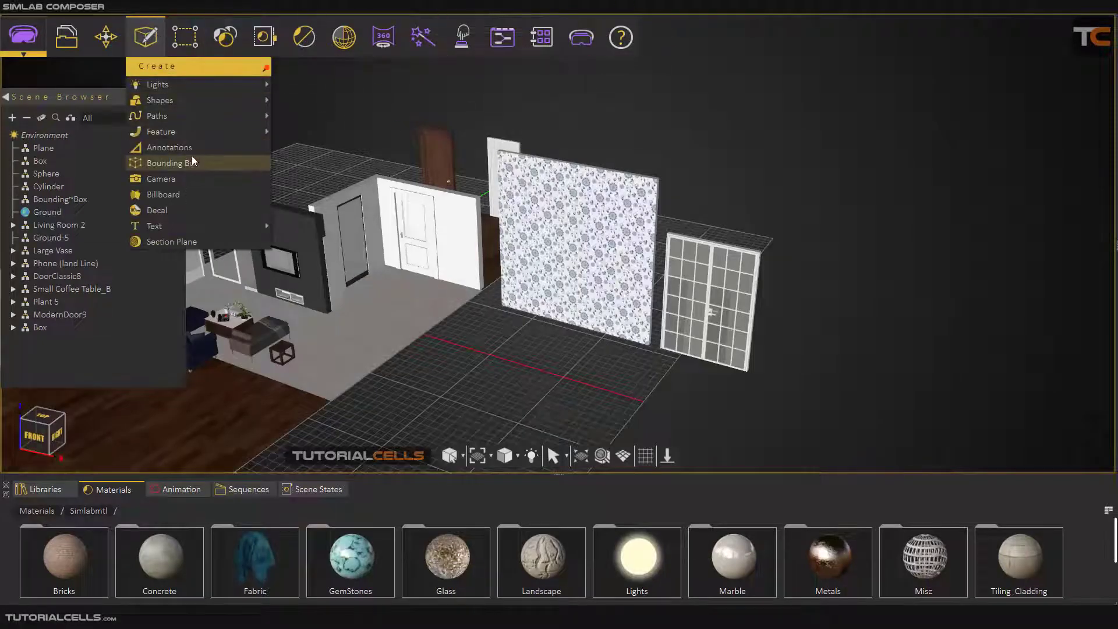
pyautogui.moveTo(156, 209)
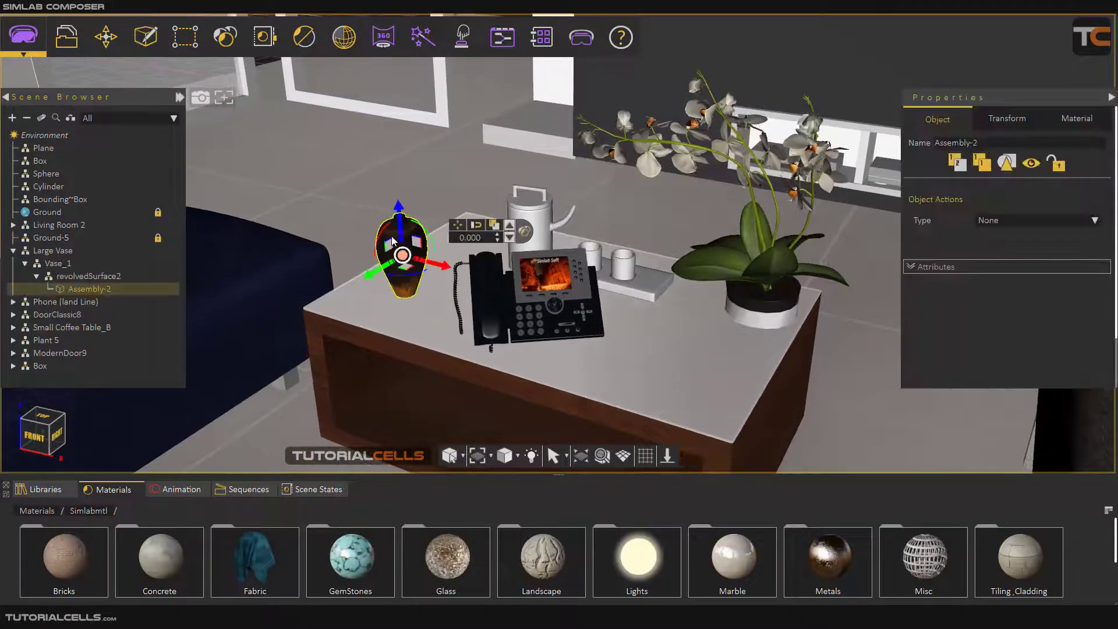
# Add a bounding box around the vase and switch the Move mode to Dynamic Snap.
pyautogui.click(145, 34)
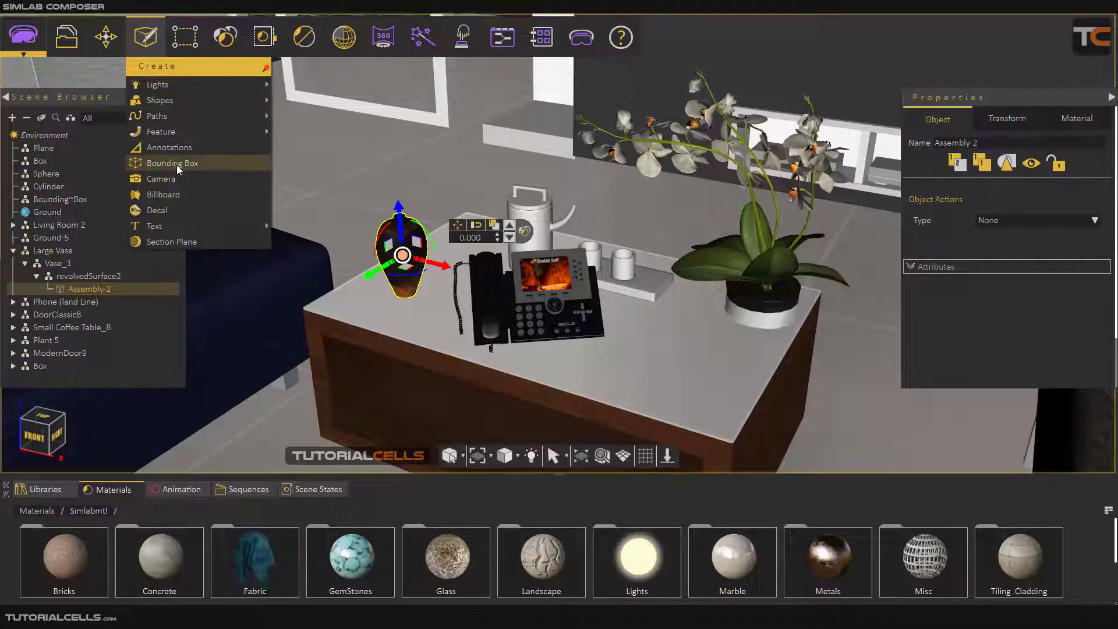
pyautogui.click(172, 162)
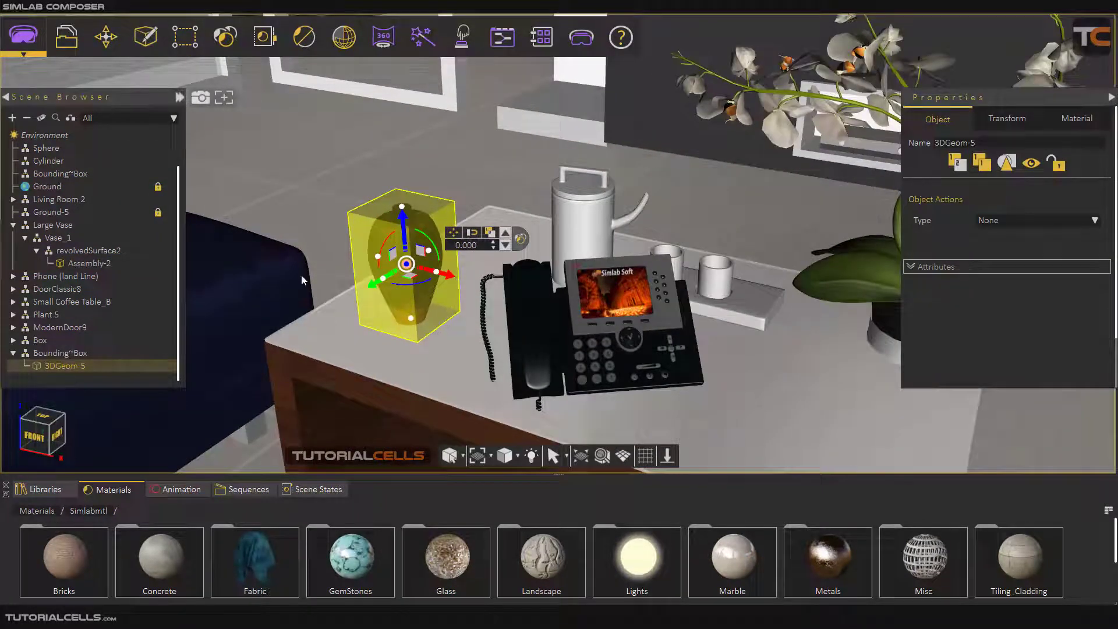
pyautogui.click(143, 36)
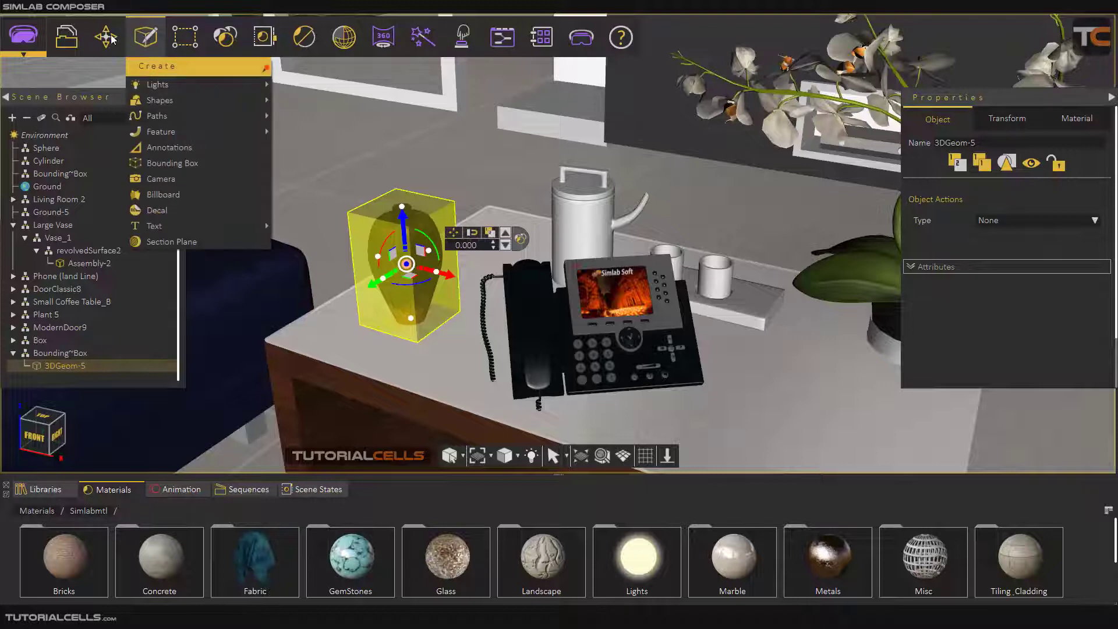
pyautogui.click(104, 35)
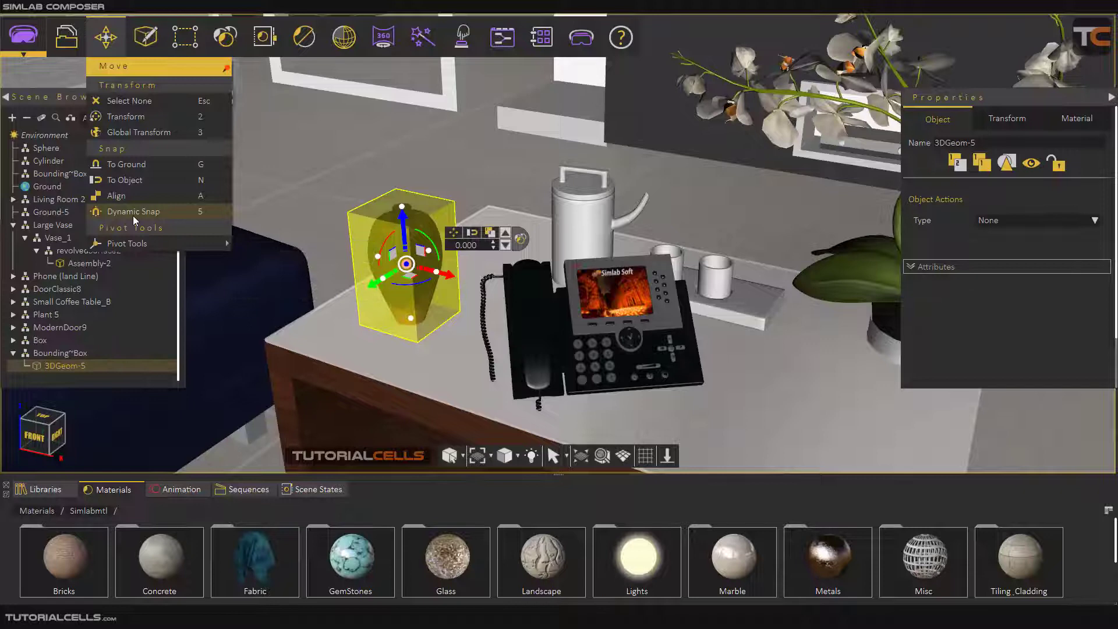
pyautogui.click(480, 189)
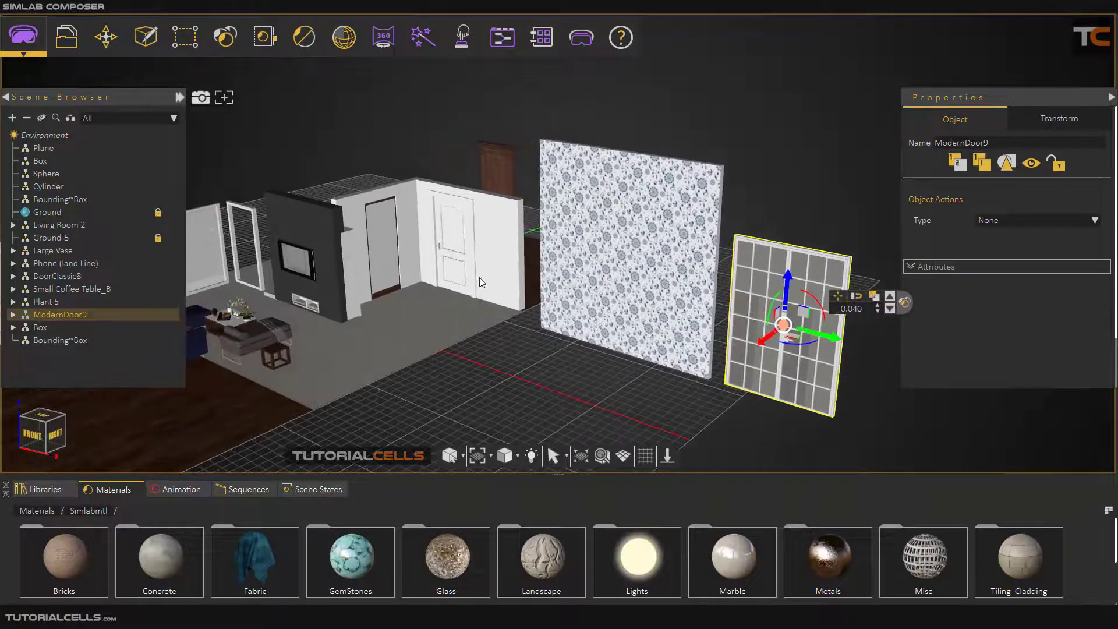
# Create a basic box with default dimensions and move it toward the patterned wall.
pyautogui.click(144, 35)
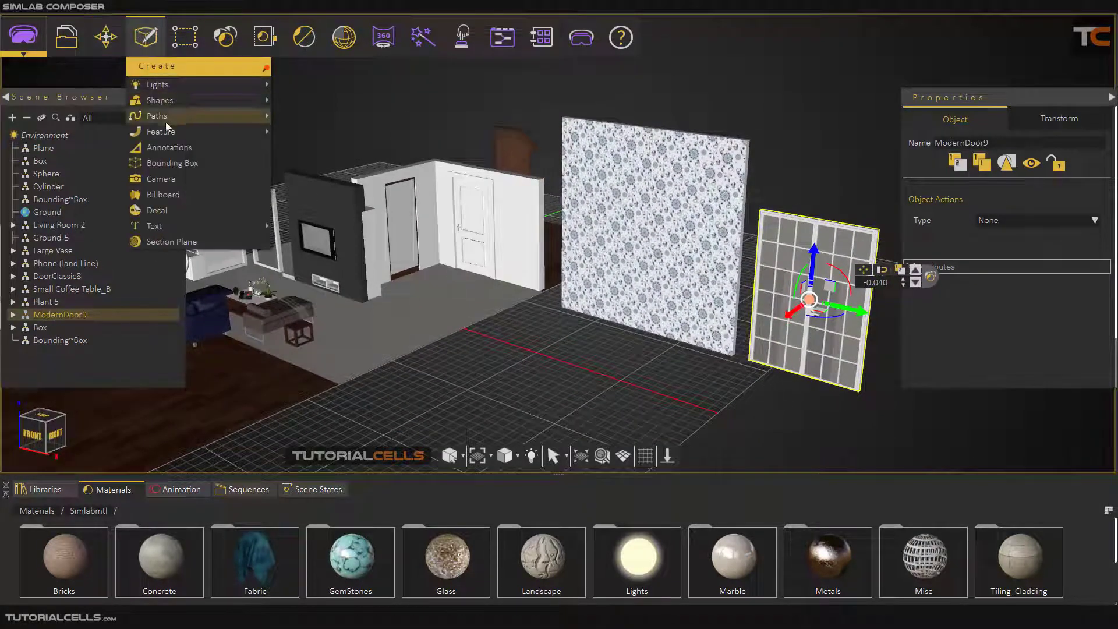
pyautogui.click(158, 100)
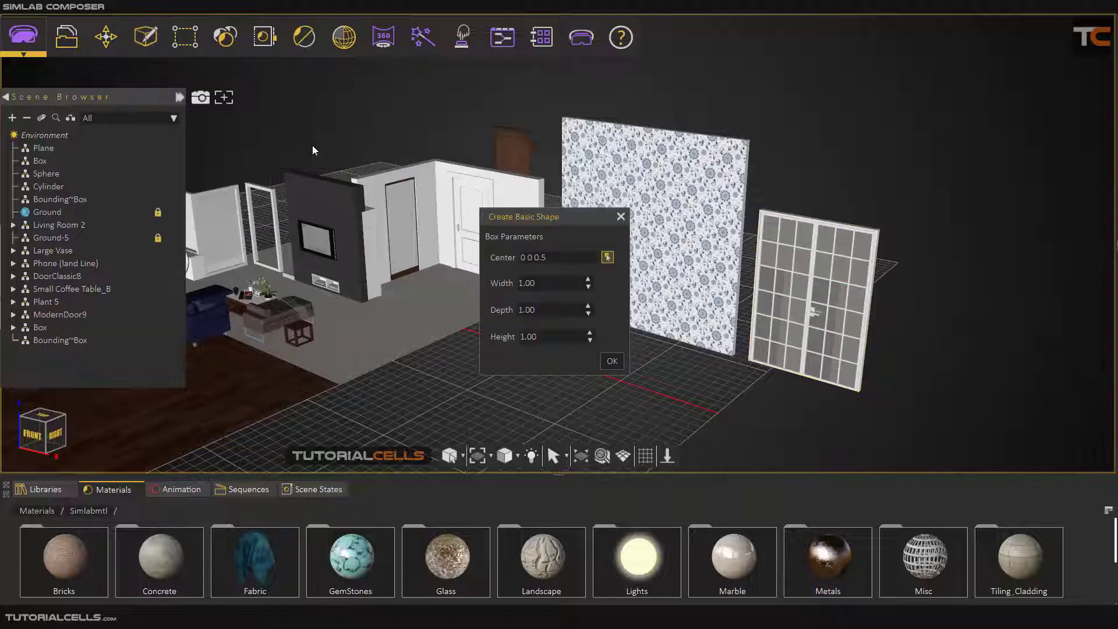
pyautogui.click(613, 361)
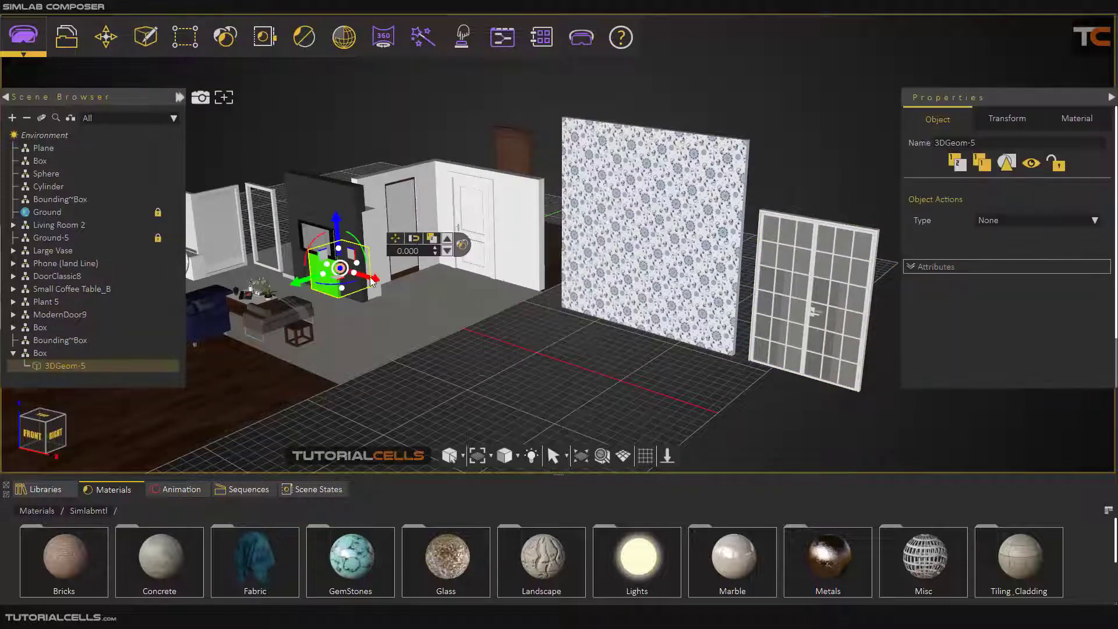
pyautogui.moveTo(342, 267); pyautogui.dragTo(631, 360)
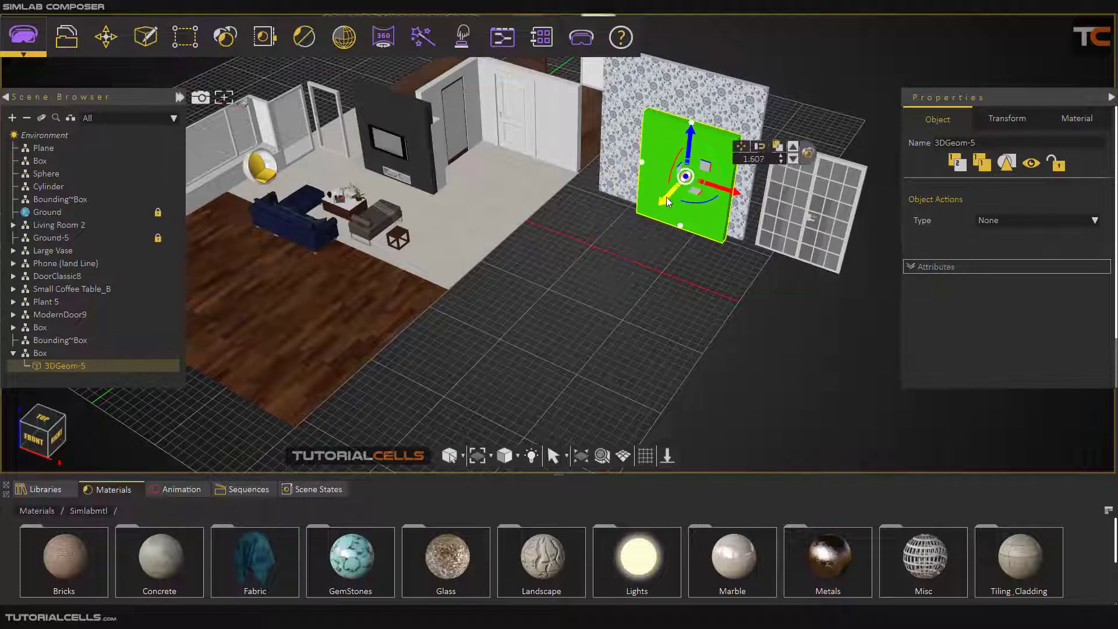
# Hide the thin box panel via Geometry and select ModernDoor9 in the Scene Browser.
pyautogui.click(187, 36)
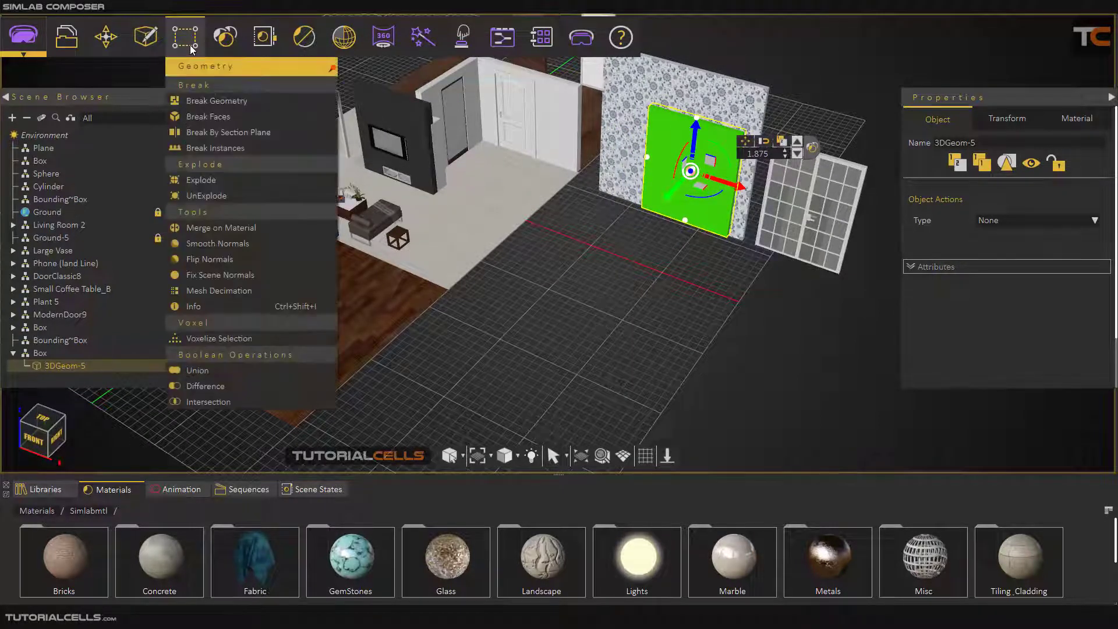
pyautogui.moveTo(240, 389)
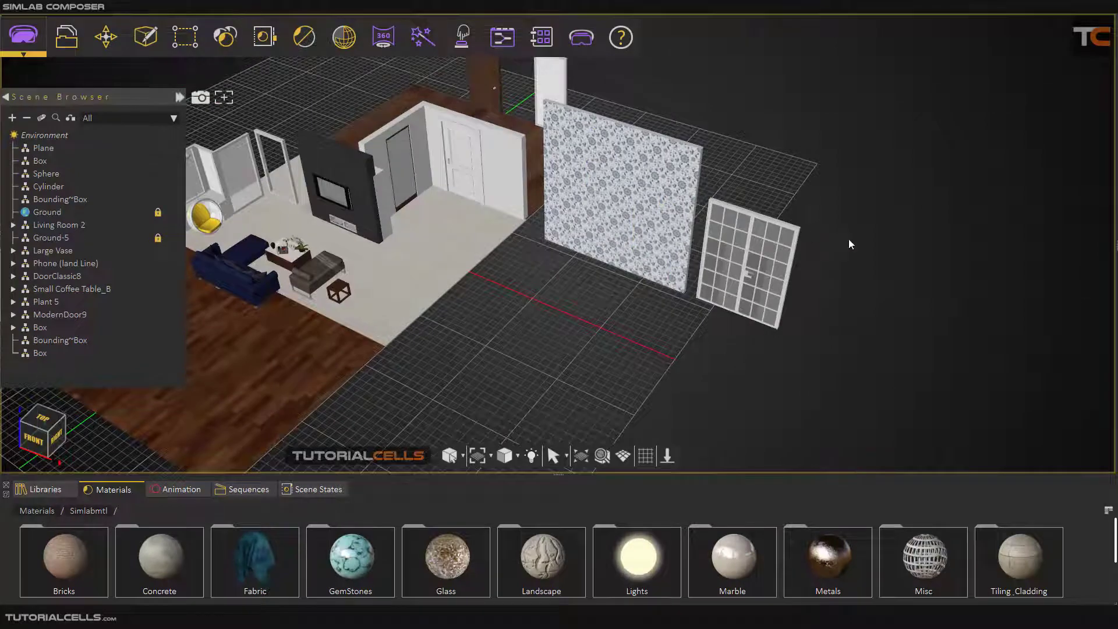
pyautogui.click(60, 315)
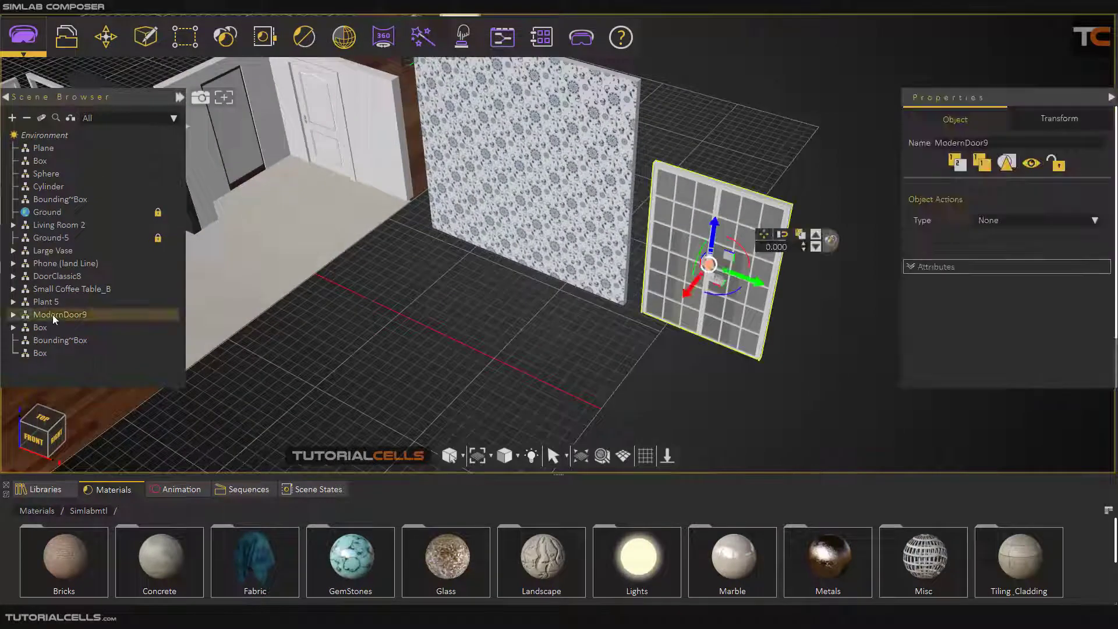
# Move ModernDoor9 into the patterned wall and start creating its bounding box.
pyautogui.moveTo(723, 278); pyautogui.dragTo(735, 279)
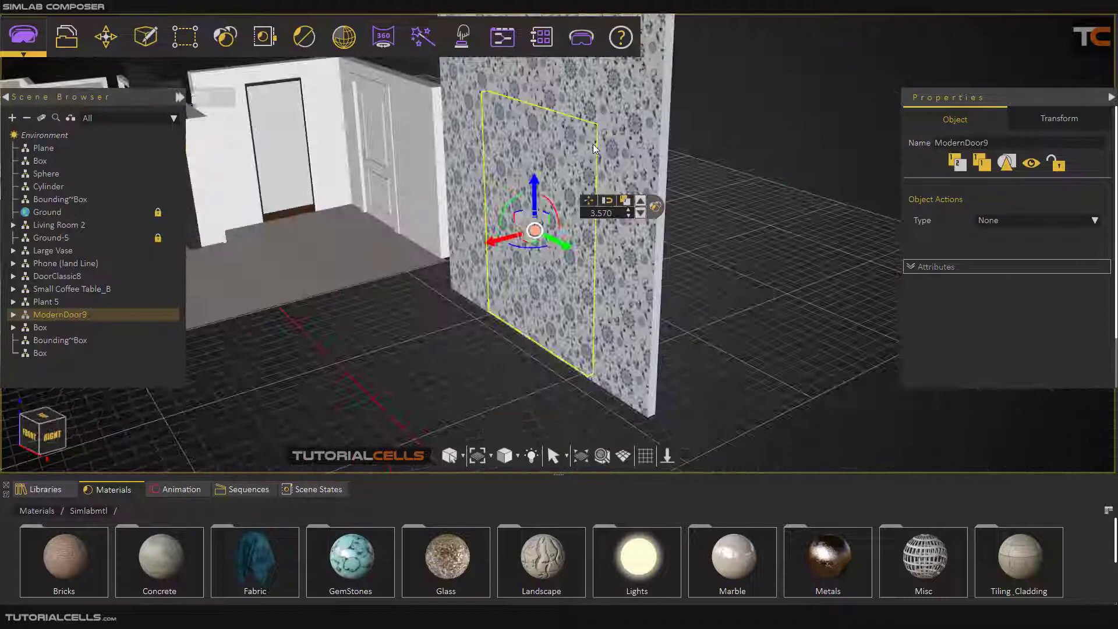
pyautogui.click(144, 34)
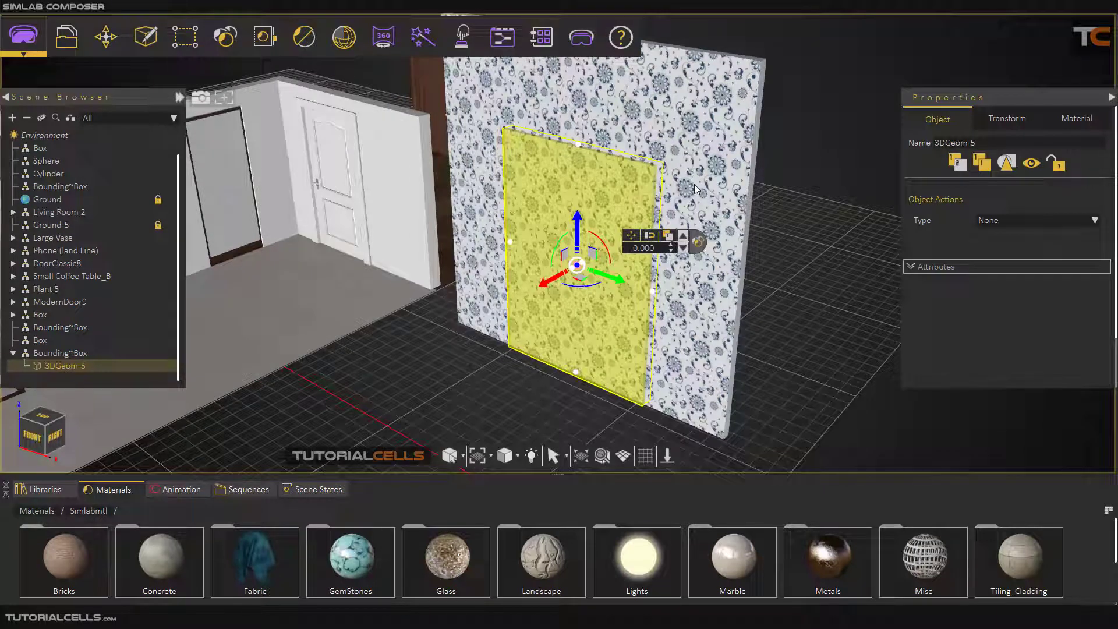
pyautogui.moveTo(841, 161)
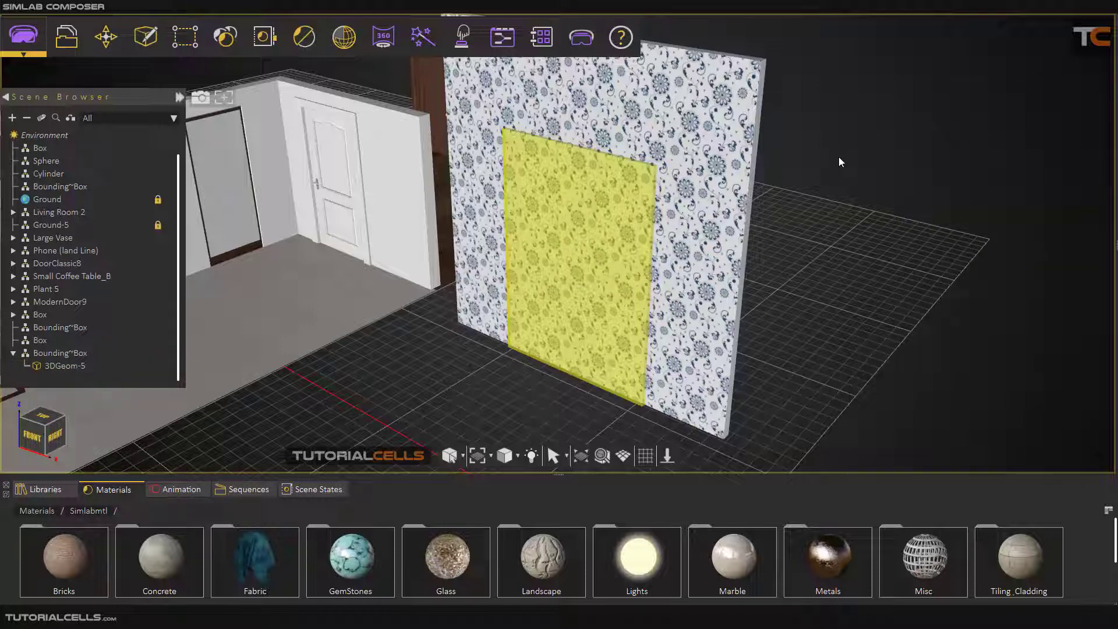
pyautogui.moveTo(209, 69)
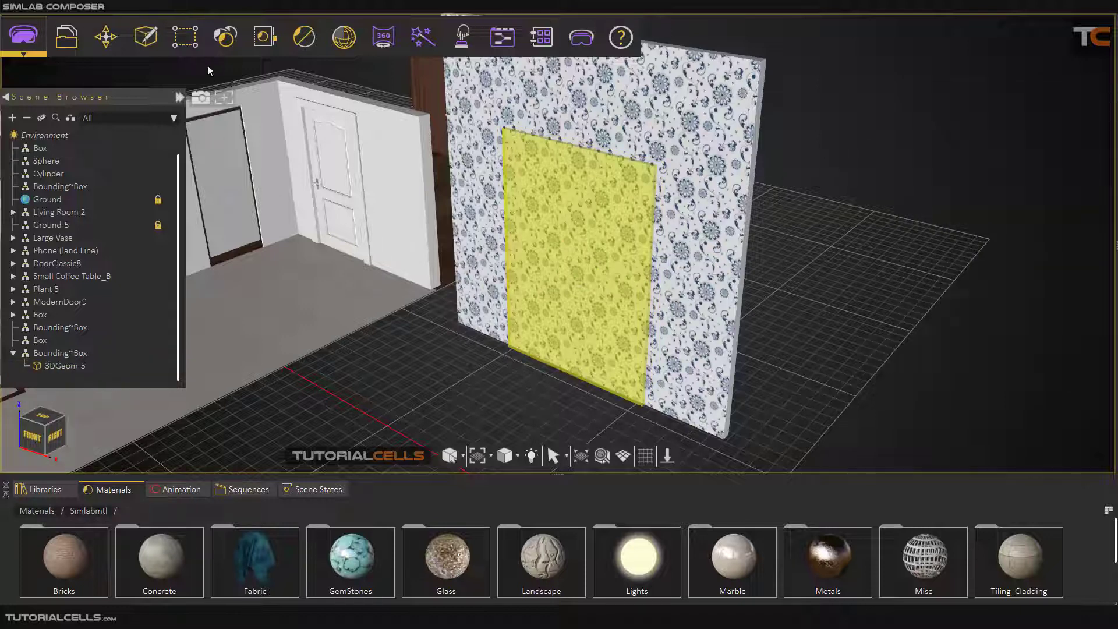
# Start a Boolean Difference from the Geometry menu to subtract the box from the wall.
pyautogui.click(187, 36)
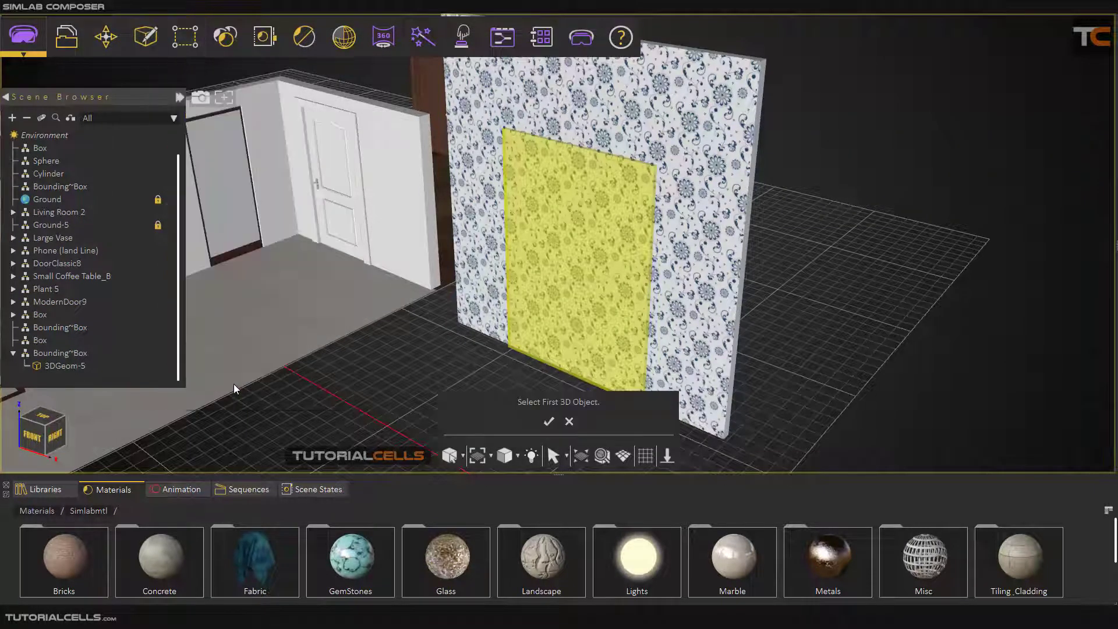
pyautogui.moveTo(698, 197)
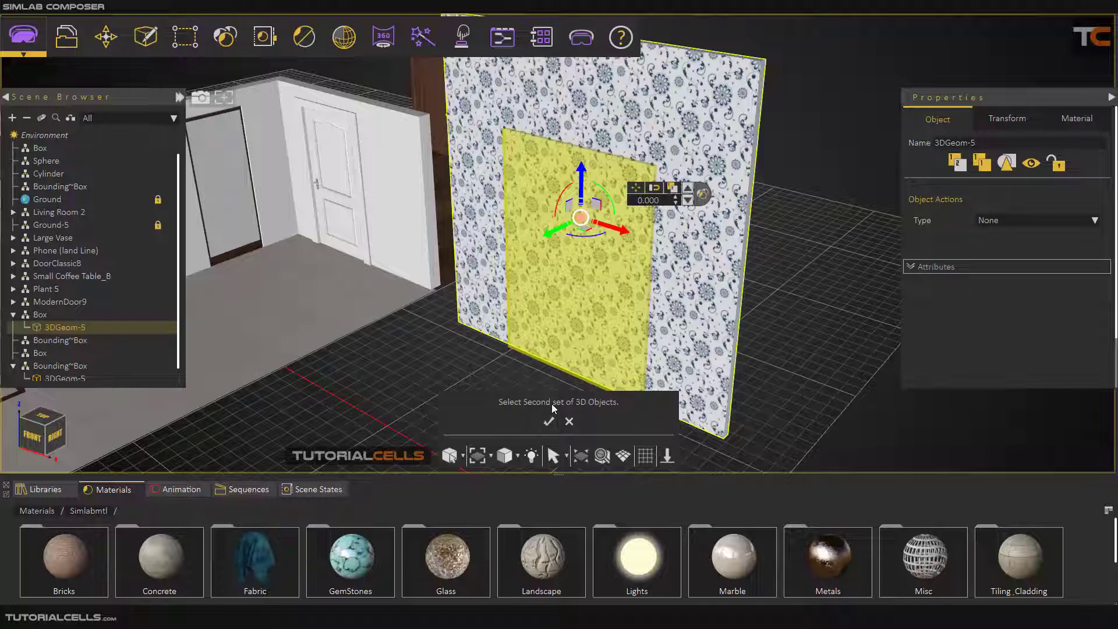
pyautogui.moveTo(593, 298)
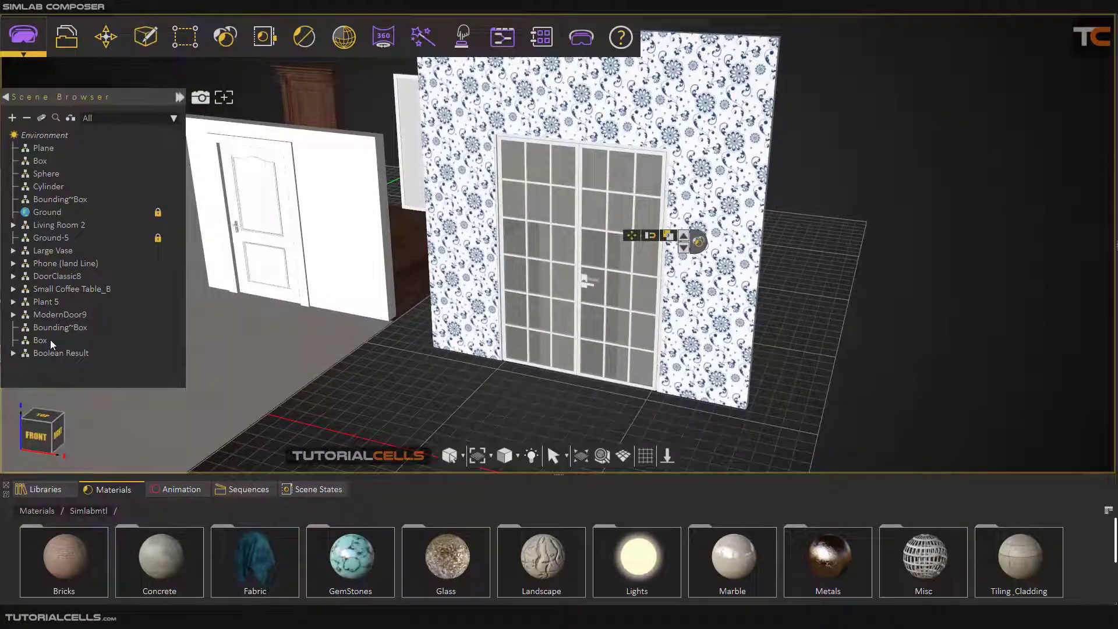
# Select the leftover Bounding Box and Box for deletion, then select the Boolean Result wall.
pyautogui.click(60, 327)
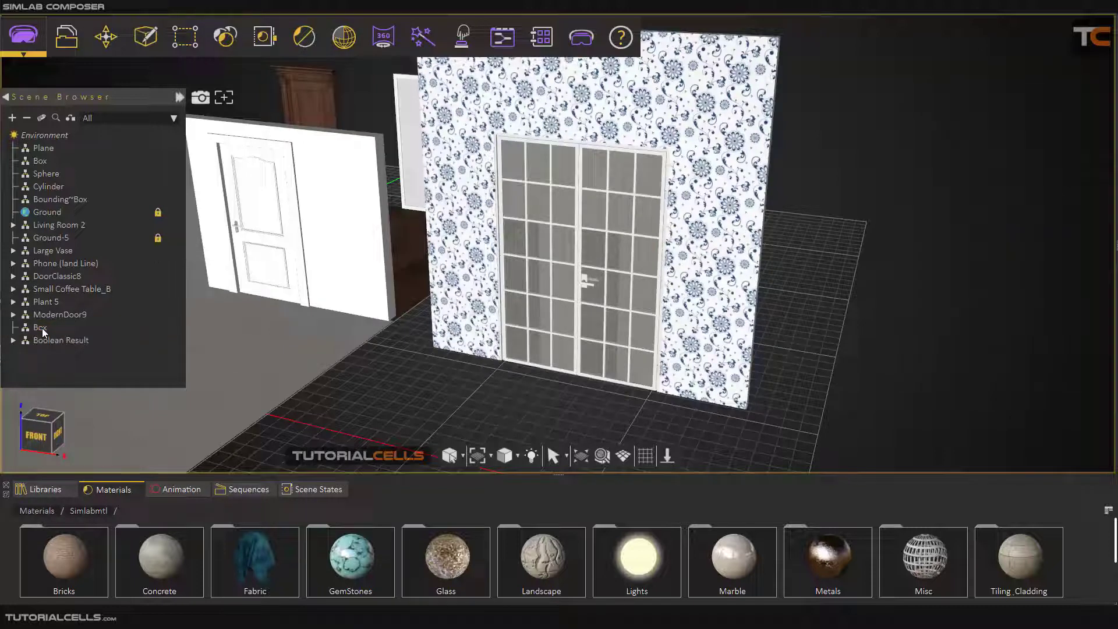
pyautogui.click(39, 328)
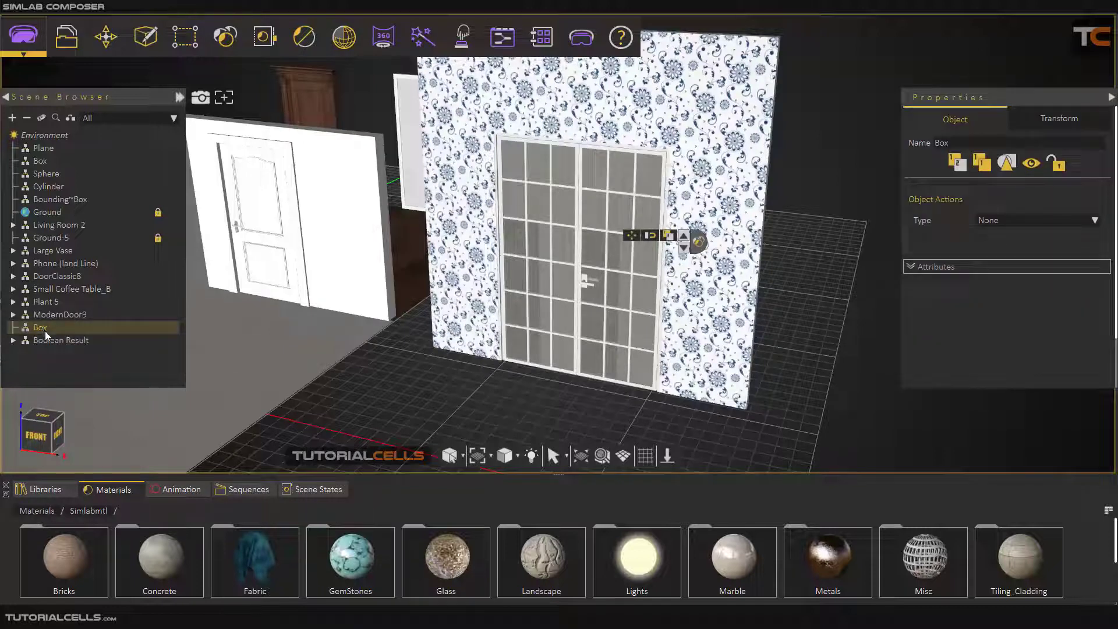
pyautogui.click(61, 327)
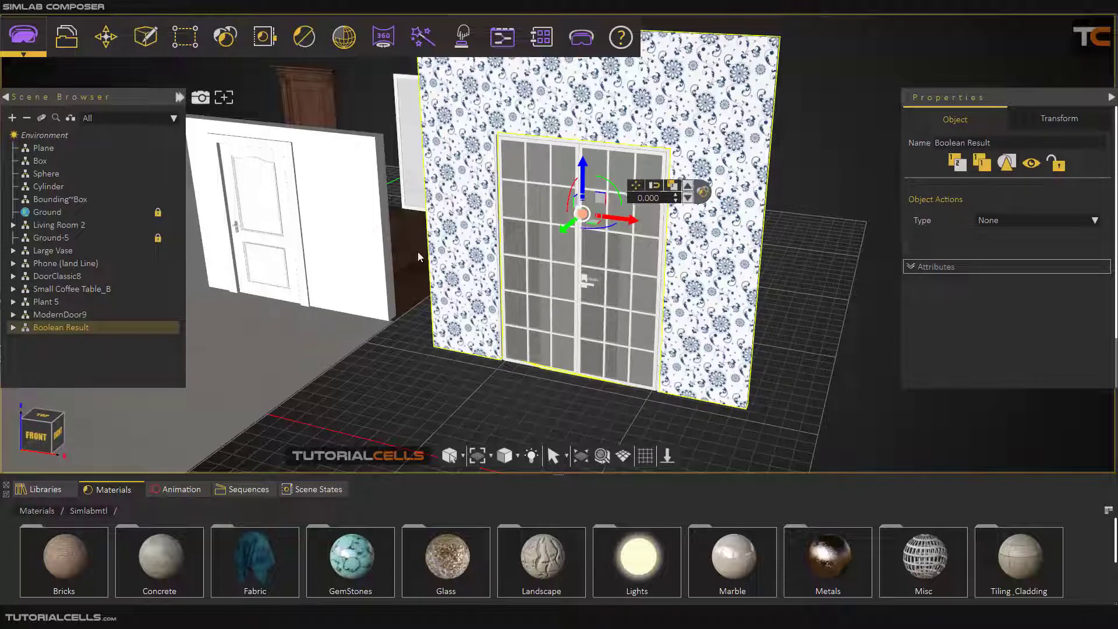